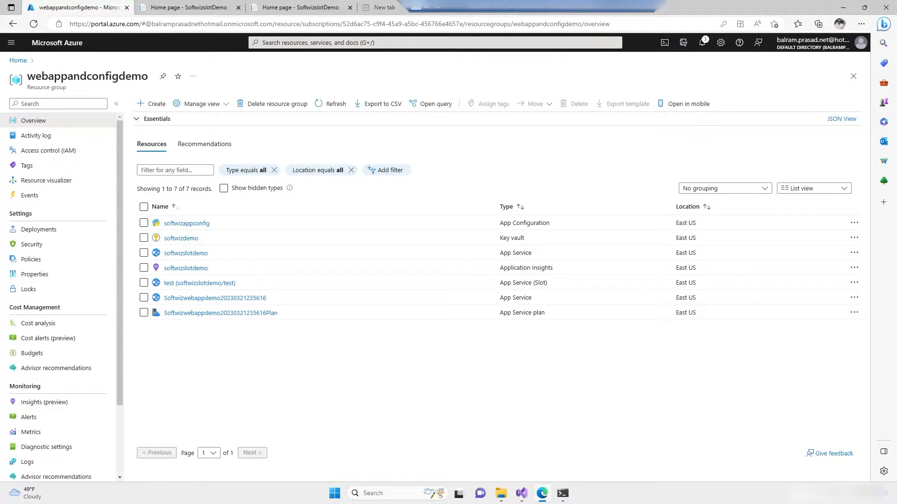
{"action": "mouse_move", "coordinate": [353, 420]}
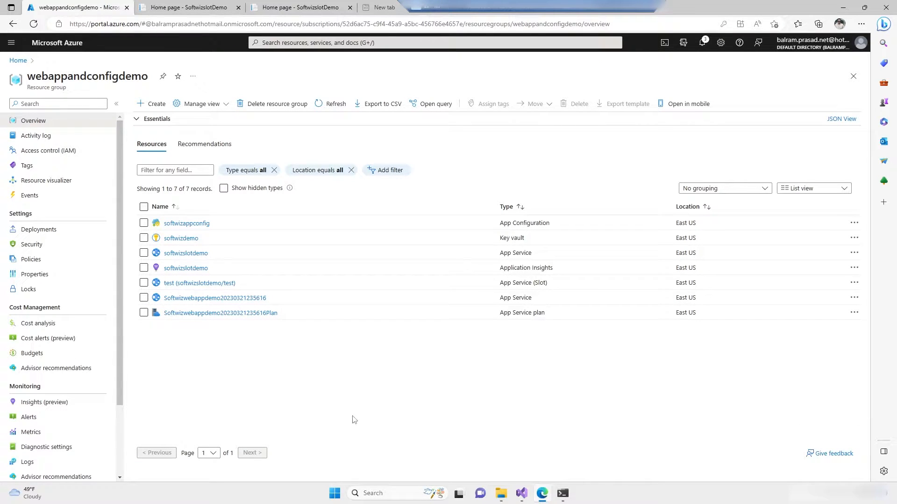
{"action": "mouse_move", "coordinate": [359, 407]}
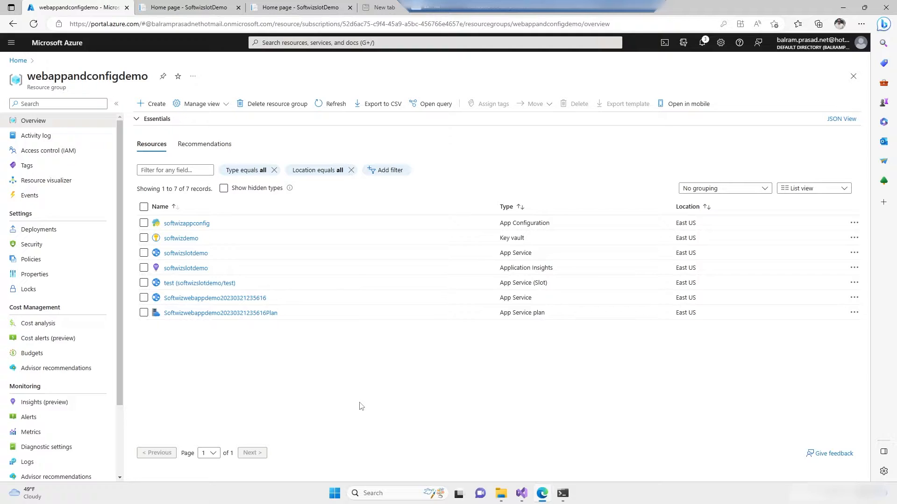
{"action": "mouse_move", "coordinate": [367, 400]}
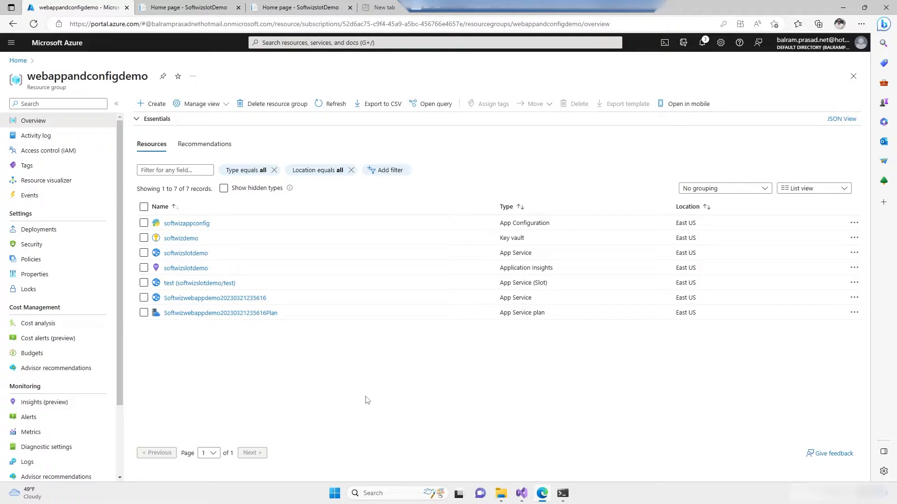
{"action": "mouse_move", "coordinate": [300, 342]}
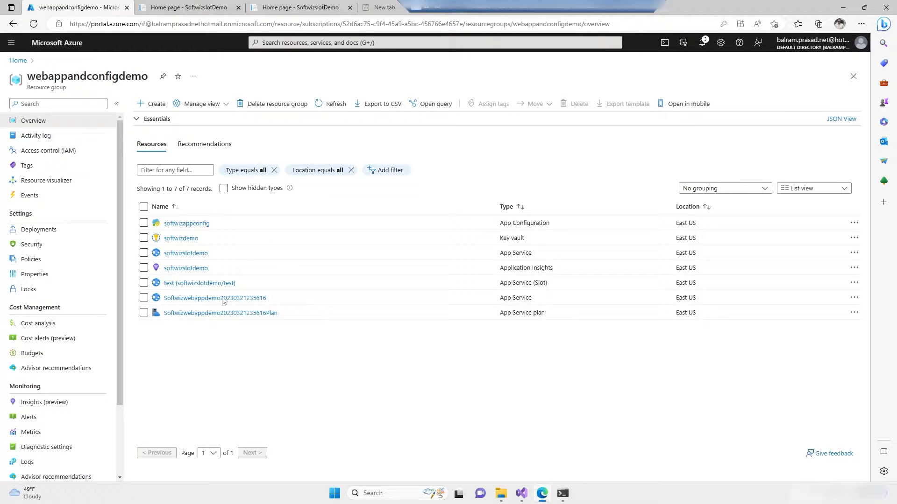
Show the deployment slots of the softwizslotdemo App Service.
{"action": "left_click", "coordinate": [185, 253]}
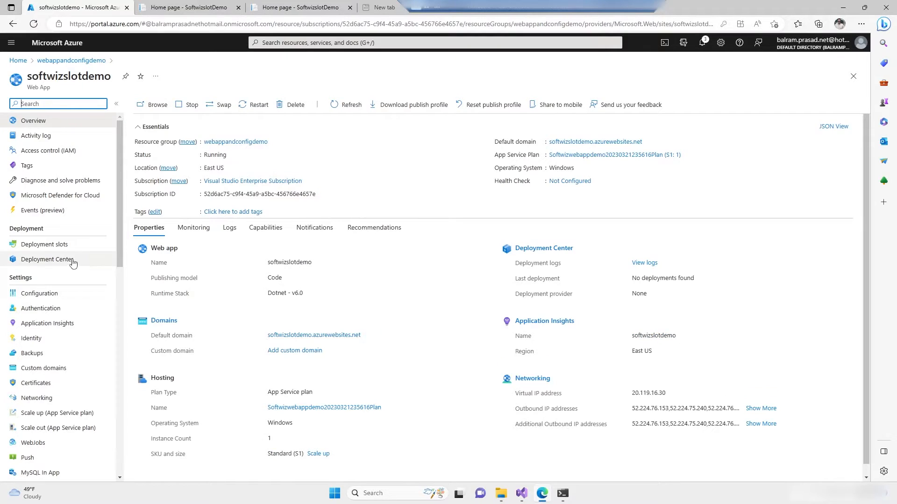
{"action": "left_click", "coordinate": [44, 244]}
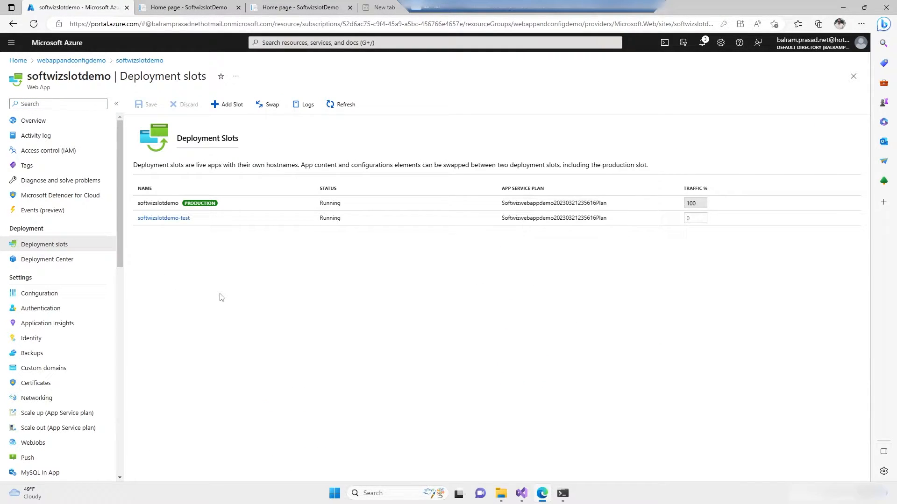
{"action": "mouse_move", "coordinate": [272, 290]}
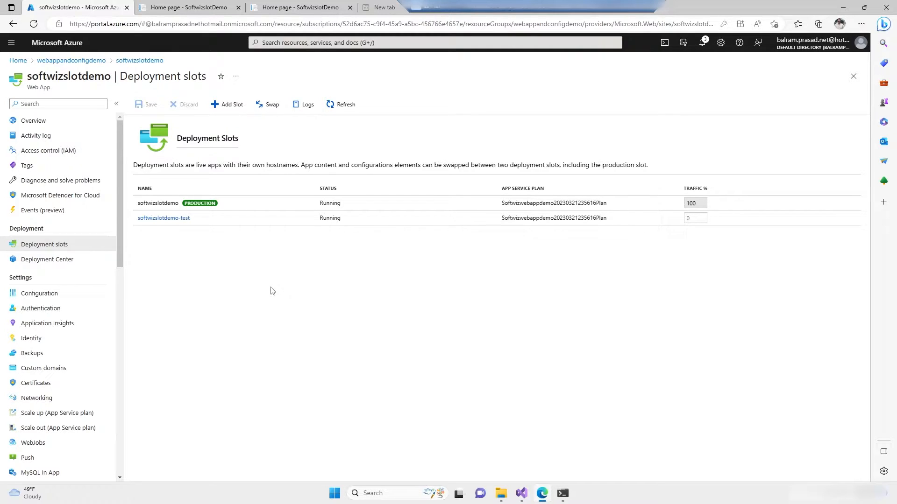
{"action": "mouse_move", "coordinate": [286, 291]}
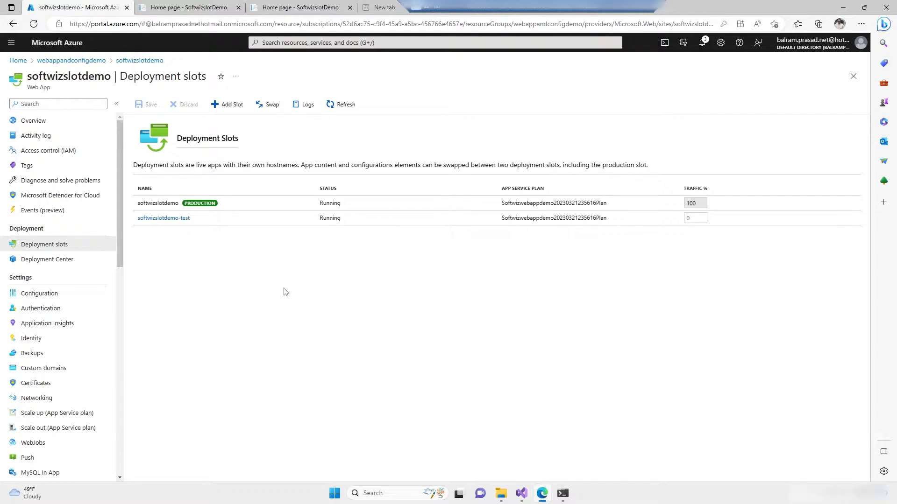
{"action": "mouse_move", "coordinate": [289, 286]}
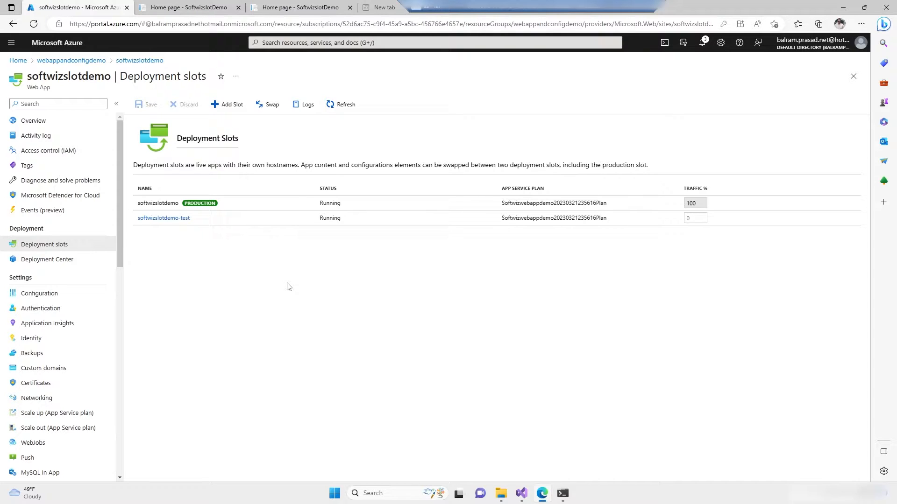
{"action": "mouse_move", "coordinate": [225, 240]}
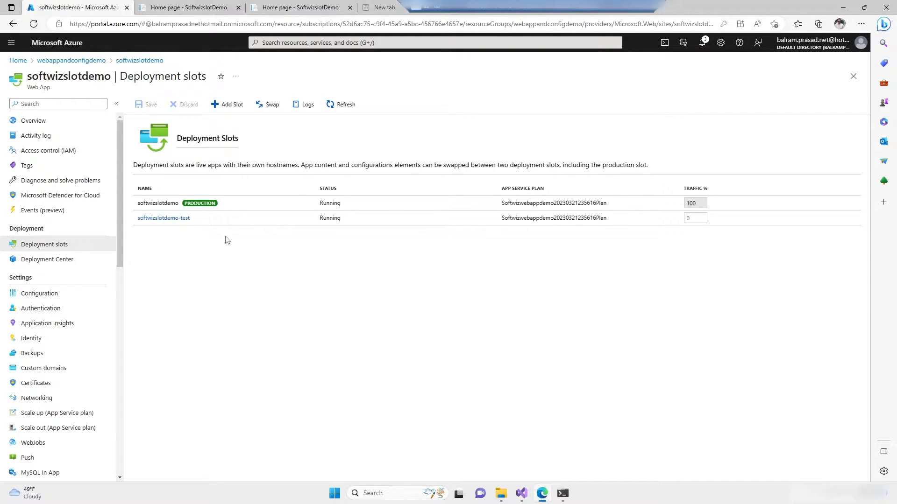
Open the softwizslotdemo-test slot's overview page.
{"action": "left_click", "coordinate": [164, 218]}
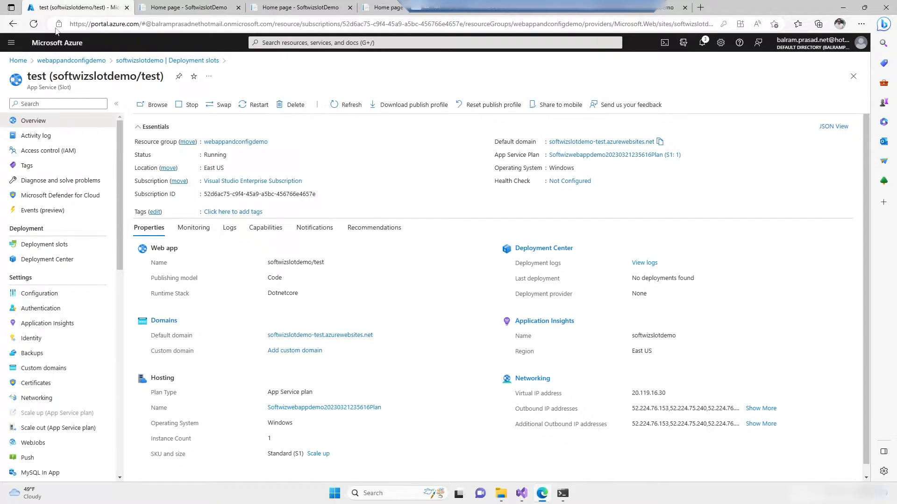
{"action": "mouse_move", "coordinate": [37, 401]}
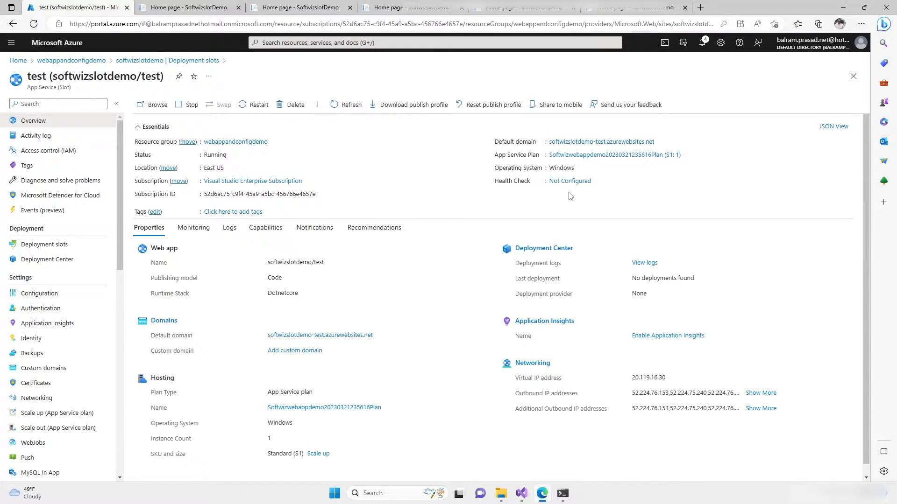
{"action": "mouse_move", "coordinate": [583, 202]}
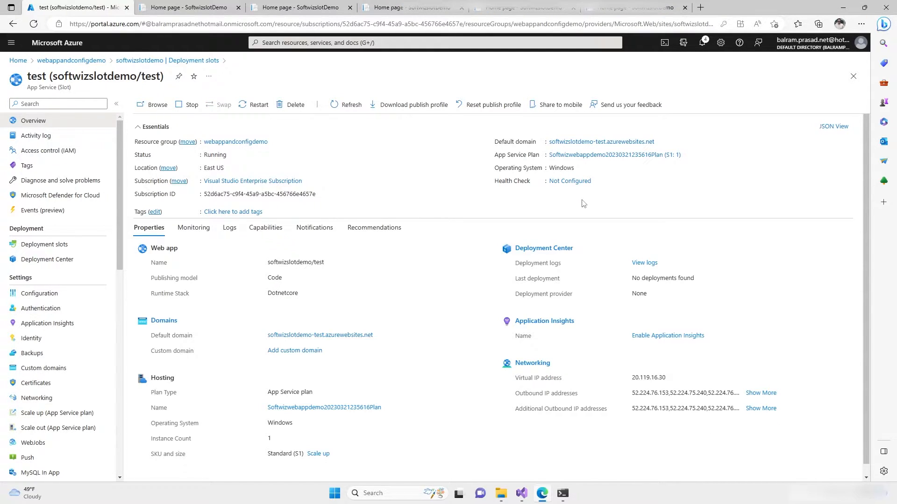
{"action": "mouse_move", "coordinate": [598, 198]}
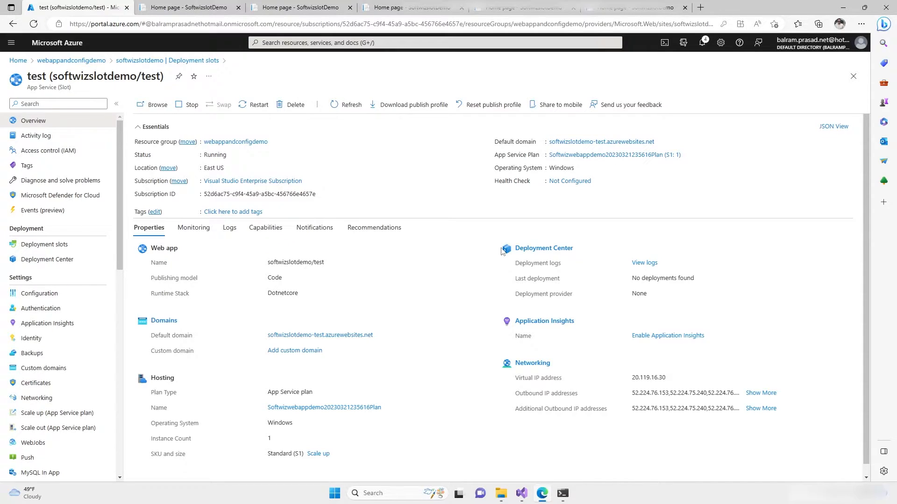
{"action": "mouse_move", "coordinate": [453, 265]}
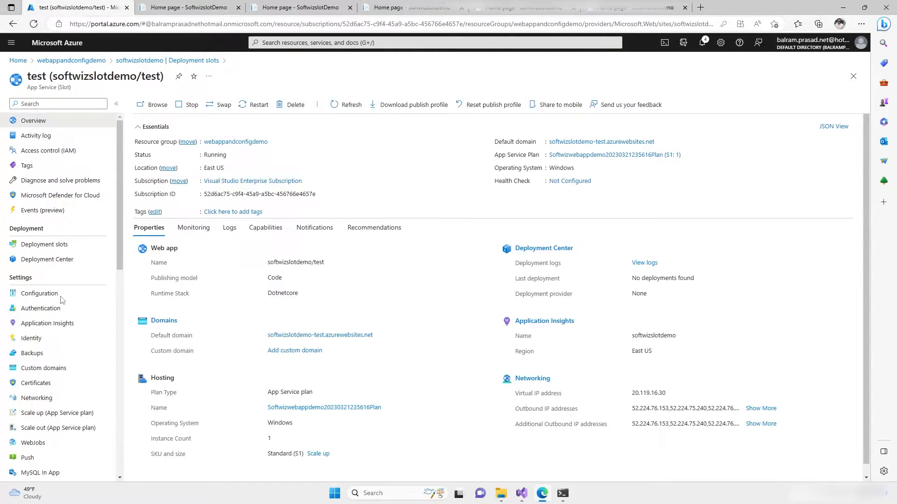
Turn Remote debugging On in the test slot's Configuration general settings.
{"action": "left_click", "coordinate": [39, 292]}
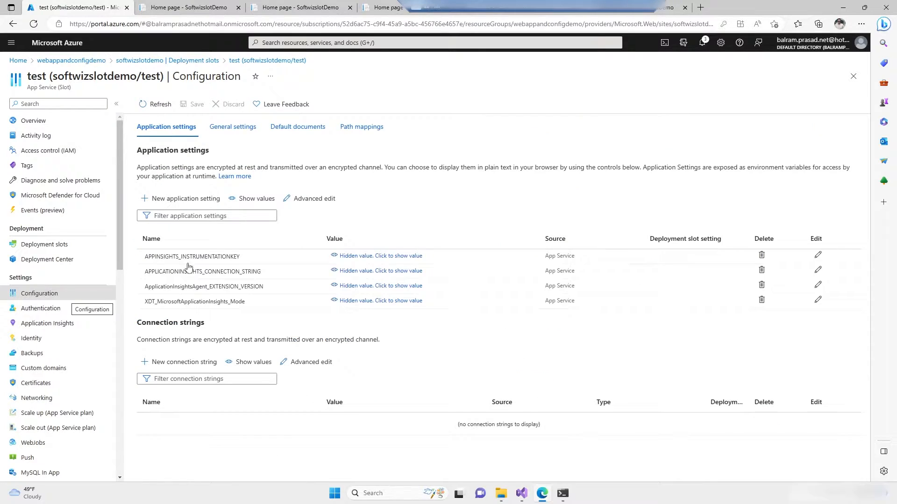
{"action": "left_click", "coordinate": [232, 127]}
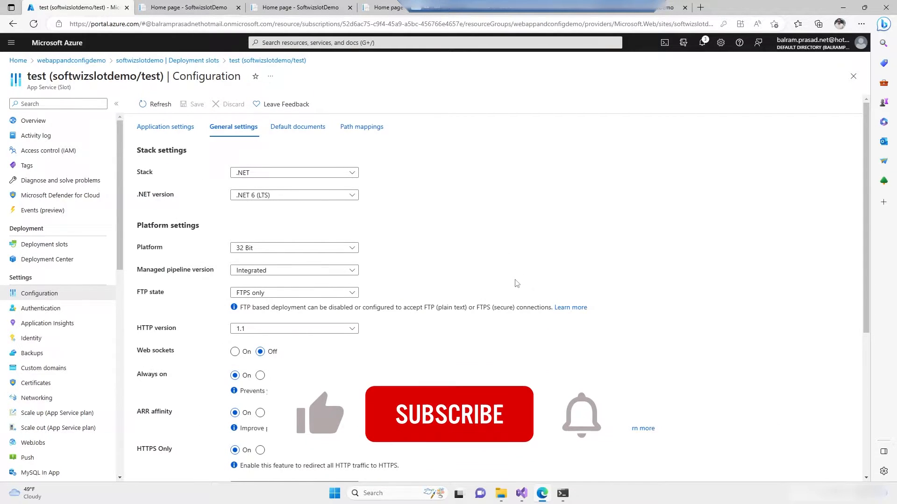
{"action": "scroll", "scroll_direction": "down", "scroll_amount": 3}
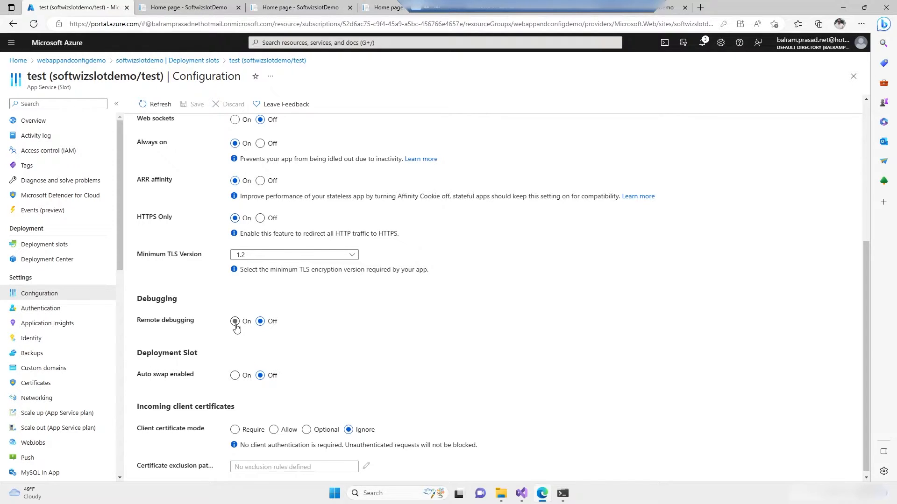
{"action": "left_click", "coordinate": [235, 321]}
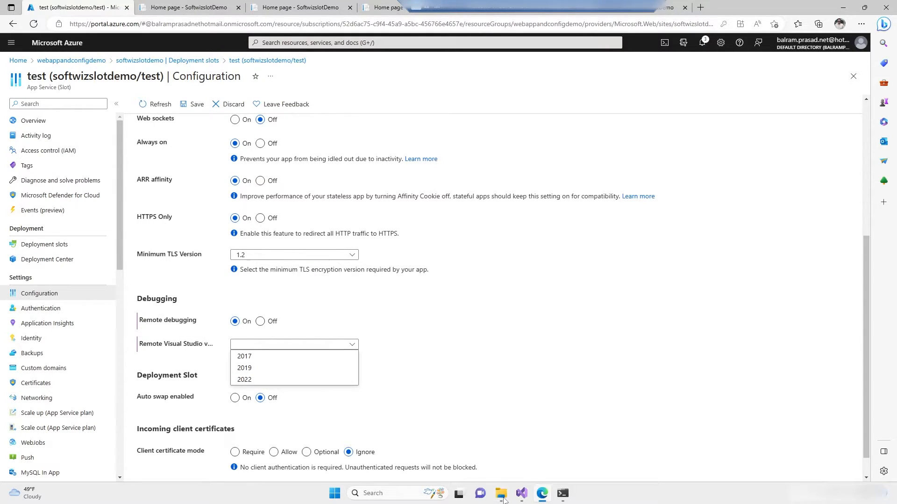
Check the Visual Studio version, then save the changed web app settings.
{"action": "left_click", "coordinate": [520, 493]}
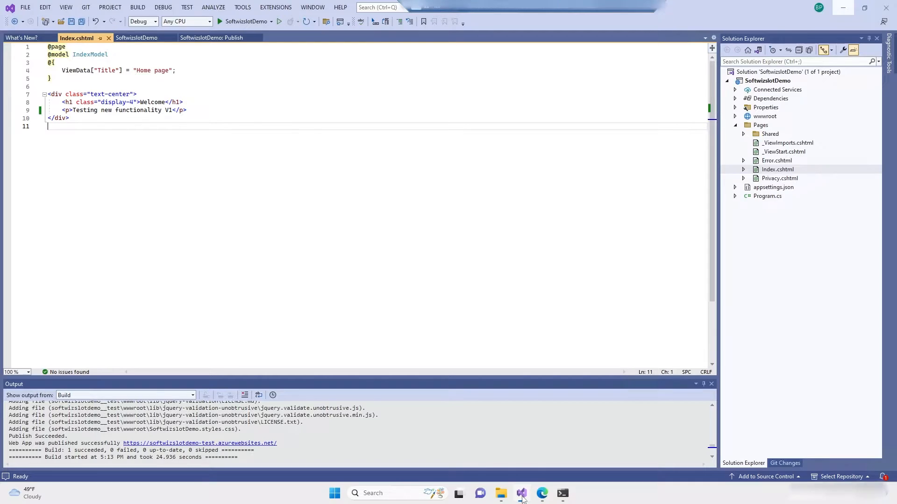
{"action": "left_click", "coordinate": [541, 493]}
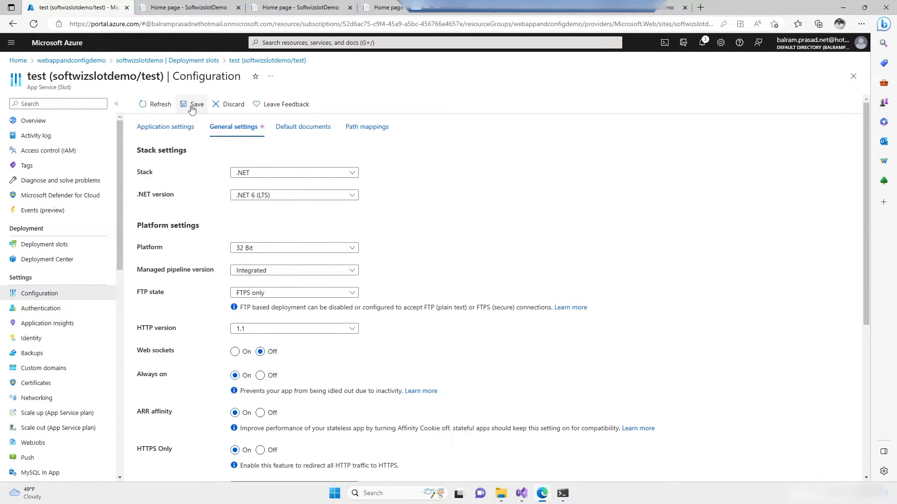
{"action": "left_click", "coordinate": [197, 103]}
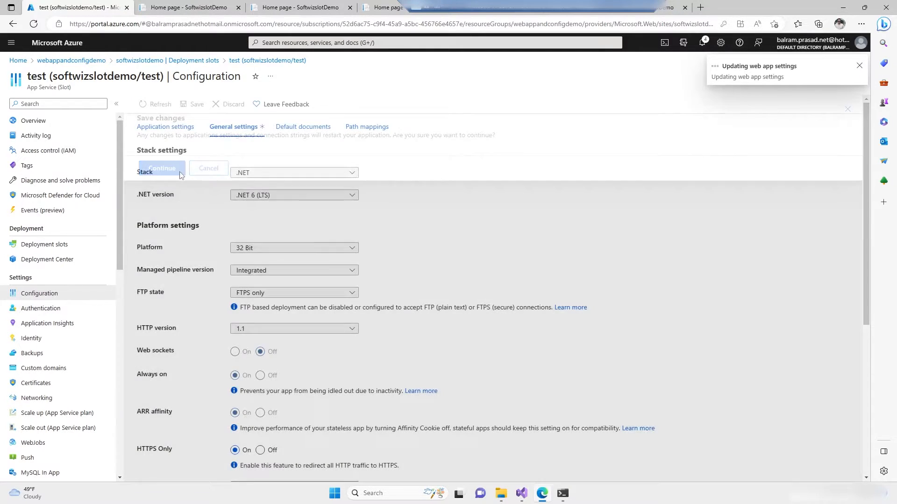
{"action": "scroll", "scroll_direction": "down", "scroll_amount": 3}
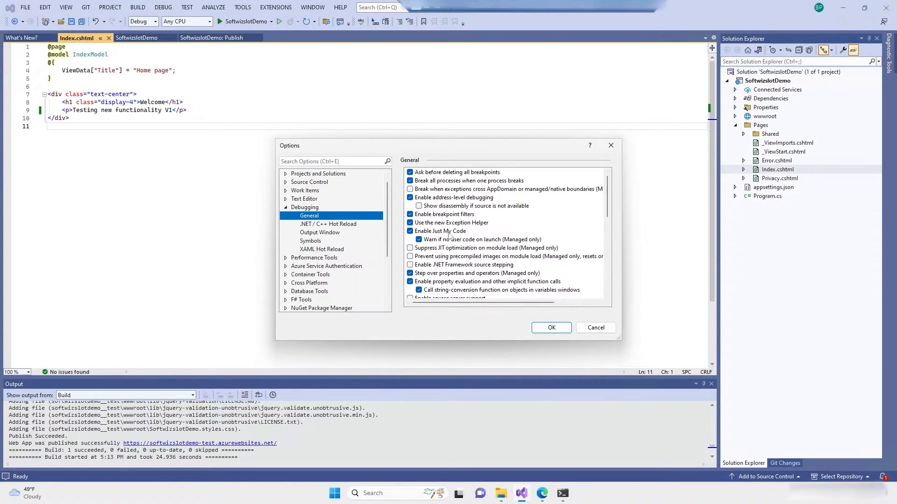
Disable Enable Just My Code in Visual Studio's debugging options and begin attaching to a process.
{"action": "left_click", "coordinate": [410, 230]}
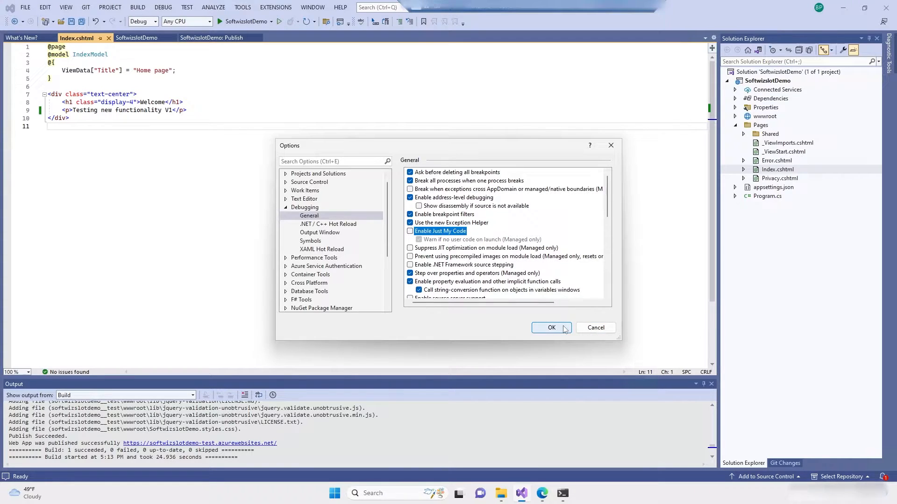
{"action": "left_click", "coordinate": [551, 327]}
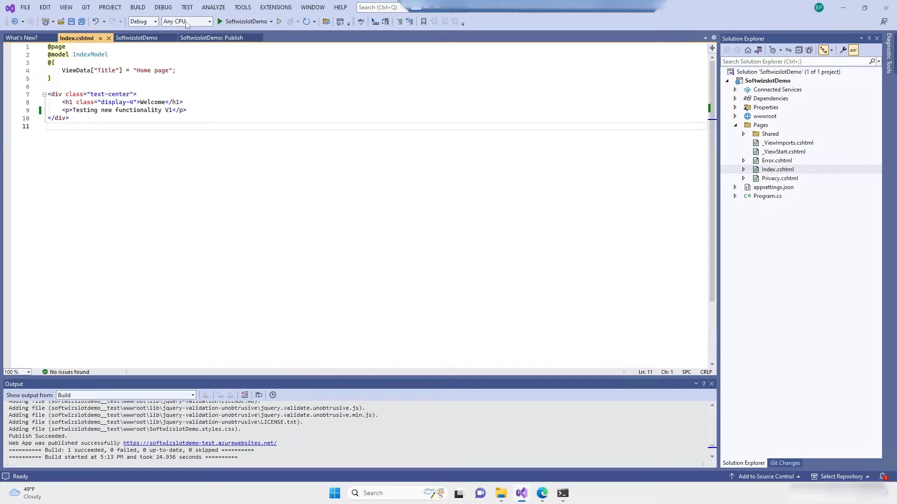
{"action": "left_click", "coordinate": [163, 6]}
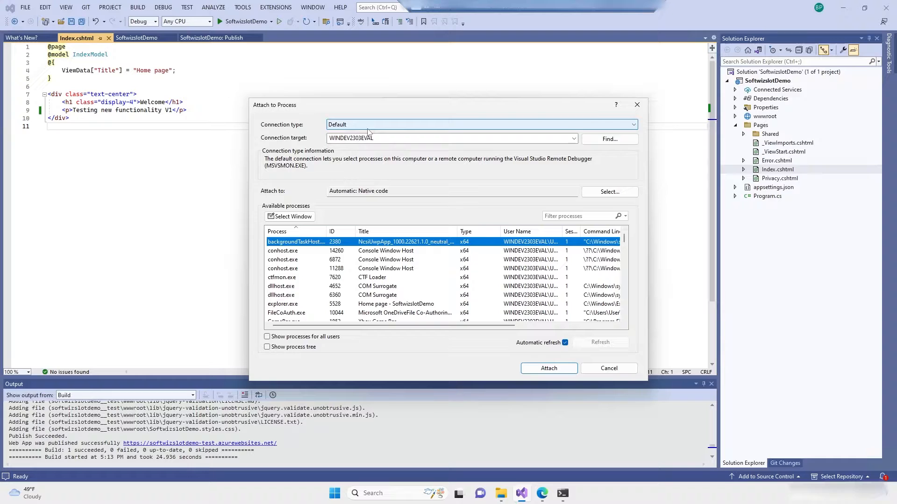
Target Microsoft Azure App Services and connect to the softwizslotdemo test deployment slot.
{"action": "left_click", "coordinate": [630, 124]}
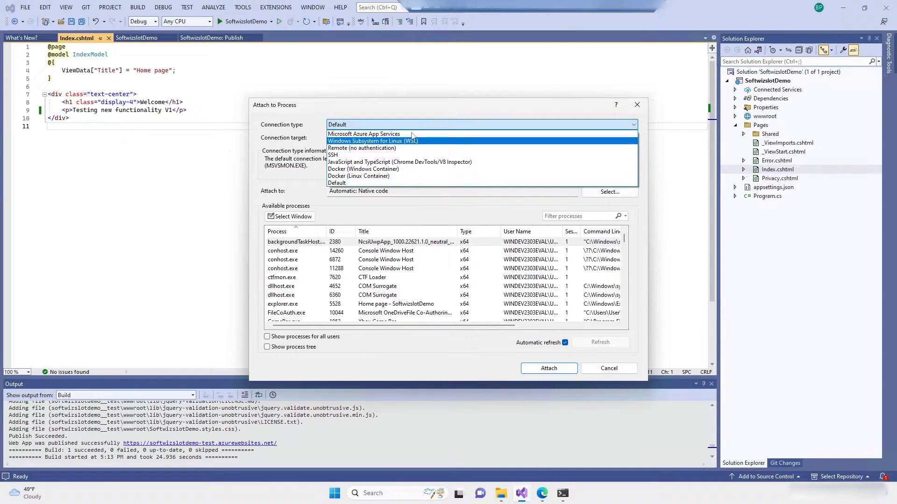
{"action": "left_click", "coordinate": [364, 134]}
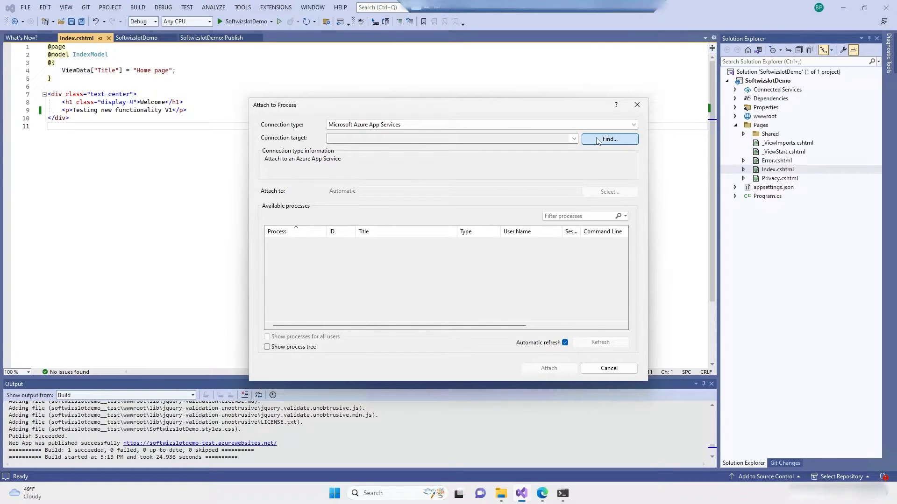
{"action": "left_click", "coordinate": [609, 139]}
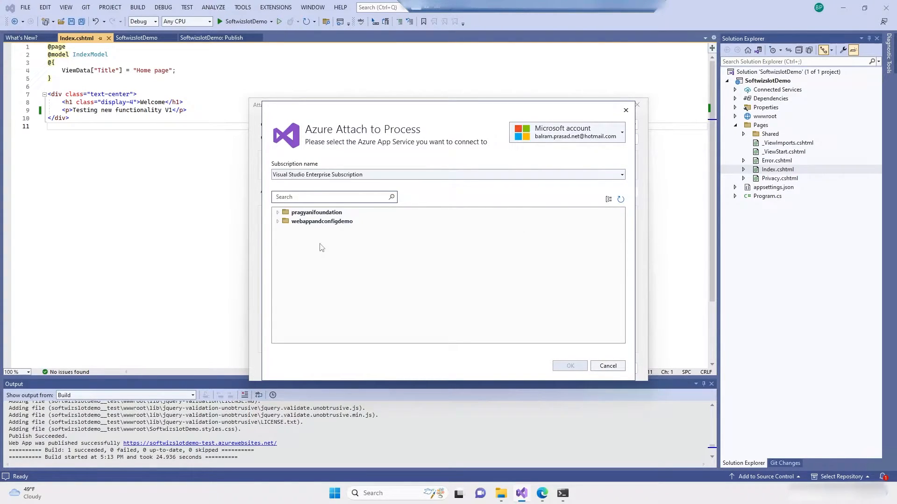
{"action": "left_click", "coordinate": [277, 222]}
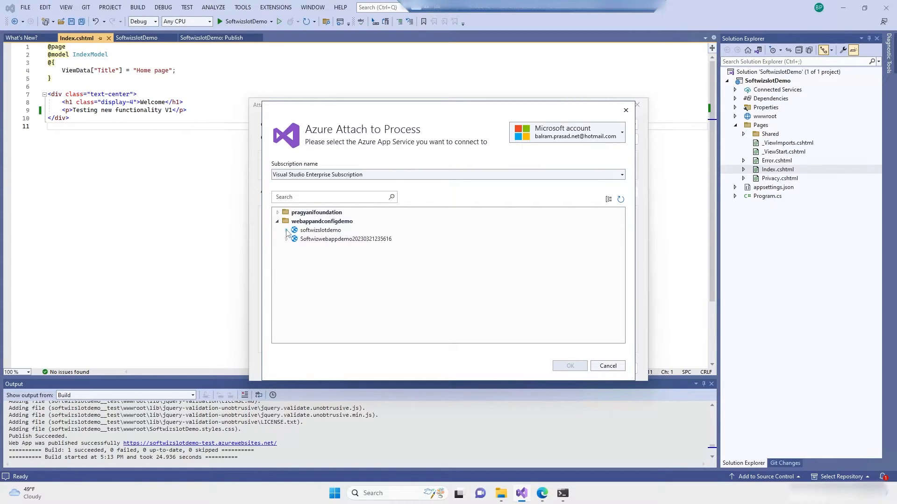
{"action": "left_click", "coordinate": [287, 230]}
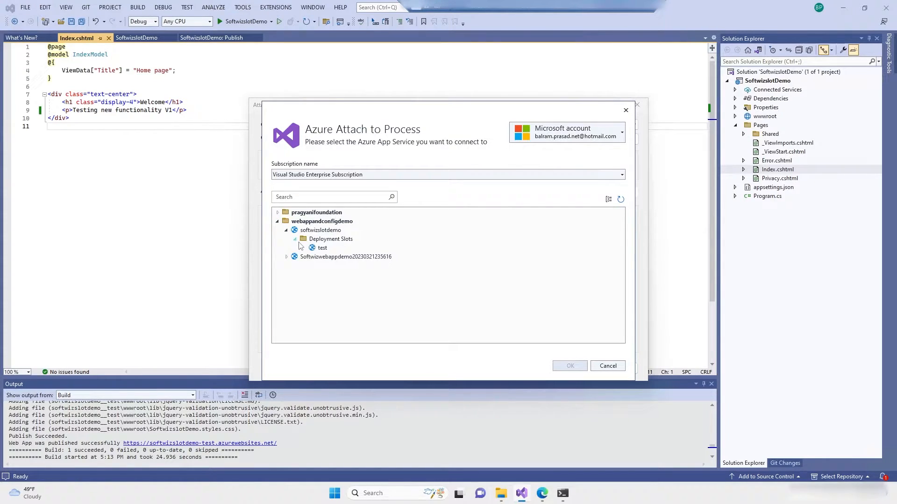
{"action": "left_click", "coordinate": [323, 248]}
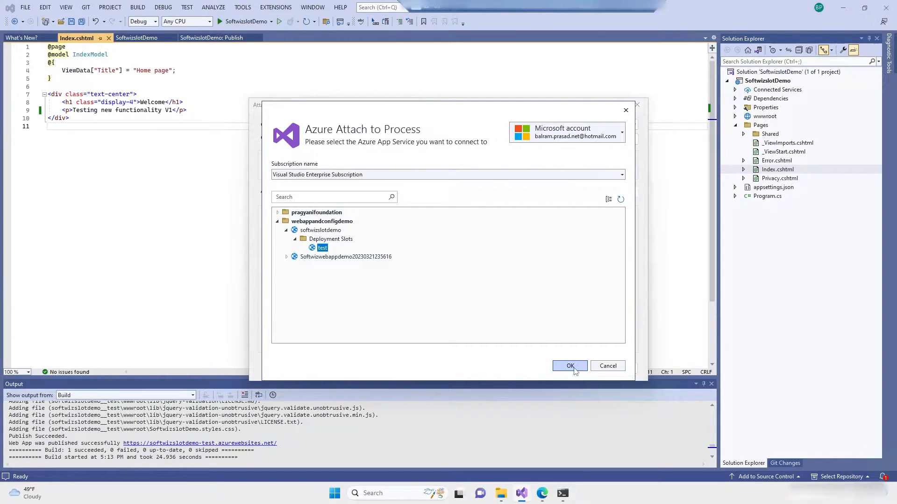
{"action": "left_click", "coordinate": [568, 366]}
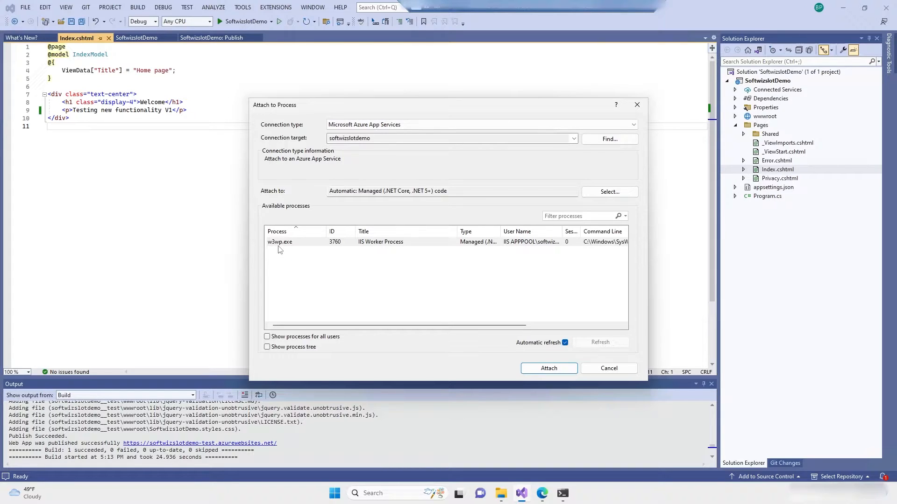
{"action": "mouse_move", "coordinate": [284, 247]}
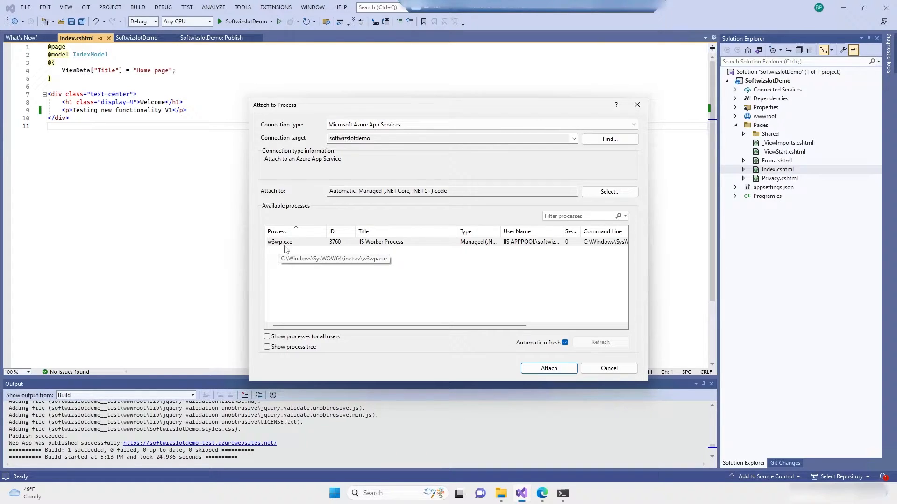
{"action": "mouse_move", "coordinate": [318, 303]}
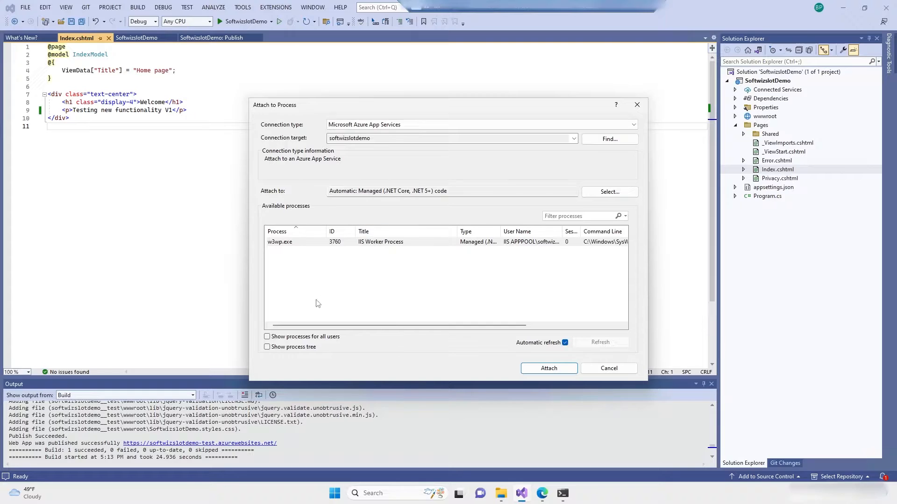
Attach the debugger to the w3wp.exe worker process and open Index.cshtml.cs.
{"action": "left_click", "coordinate": [380, 241]}
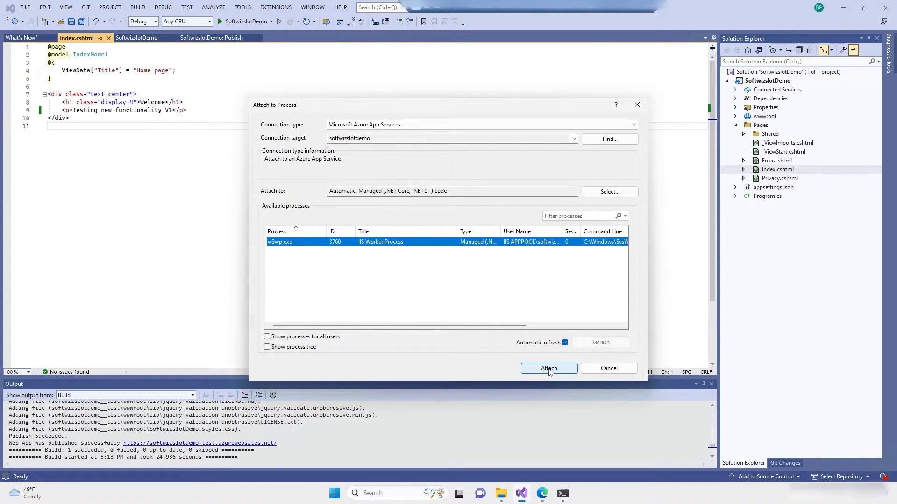
{"action": "left_click", "coordinate": [548, 368]}
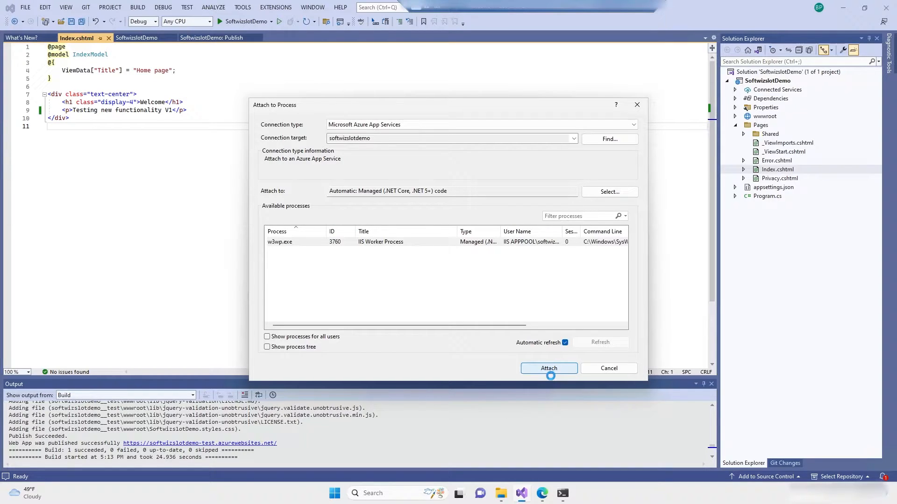
{"action": "left_click", "coordinate": [549, 368]}
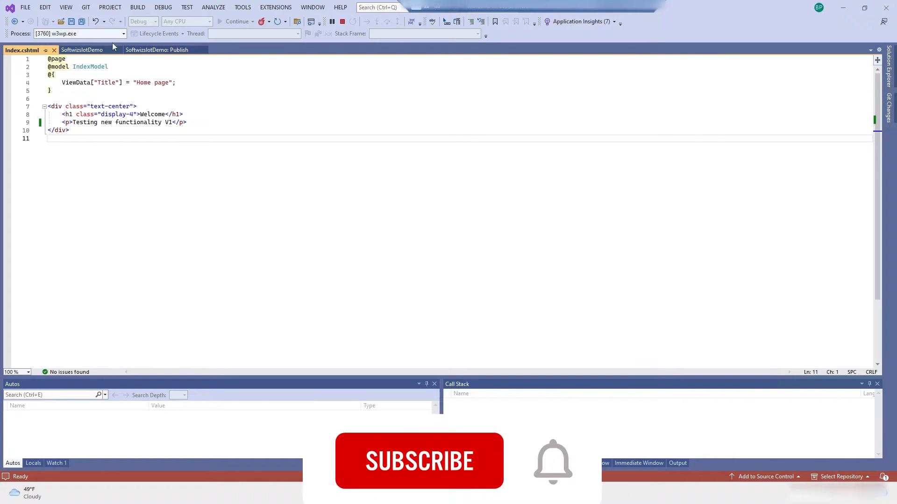
{"action": "left_click", "coordinate": [83, 50]}
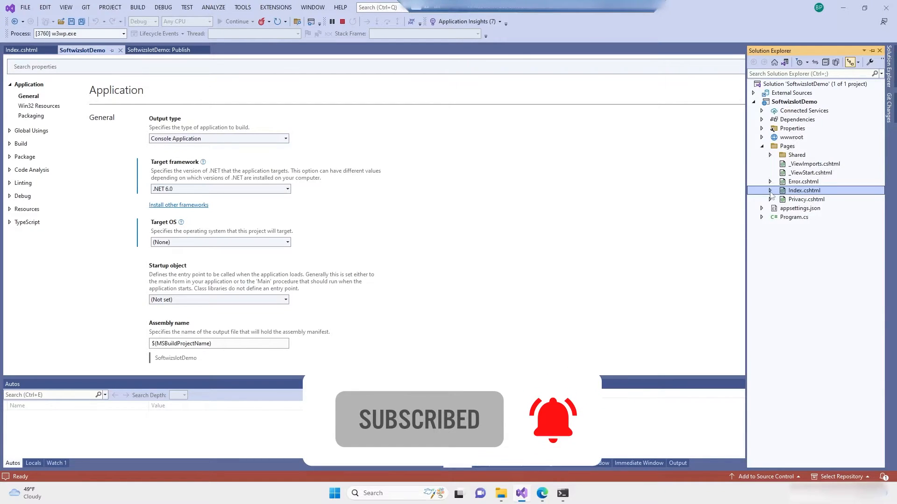
{"action": "left_click", "coordinate": [770, 190]}
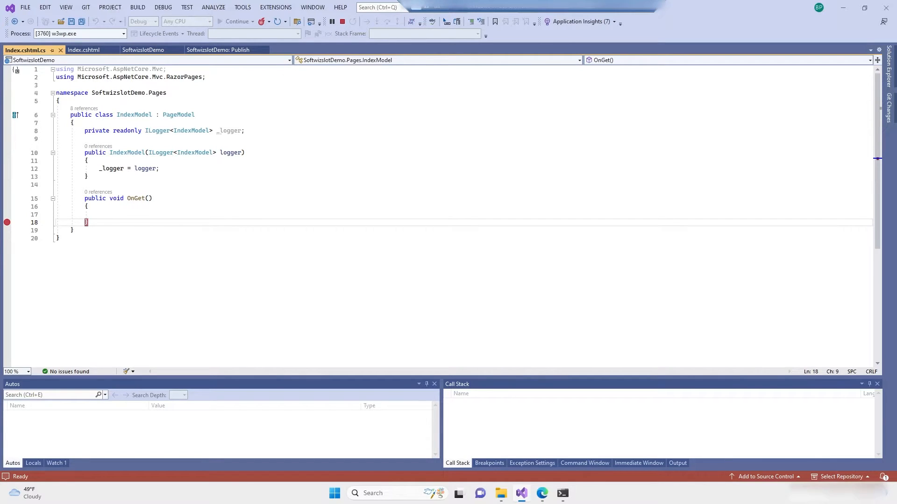
{"action": "mouse_move", "coordinate": [7, 222]}
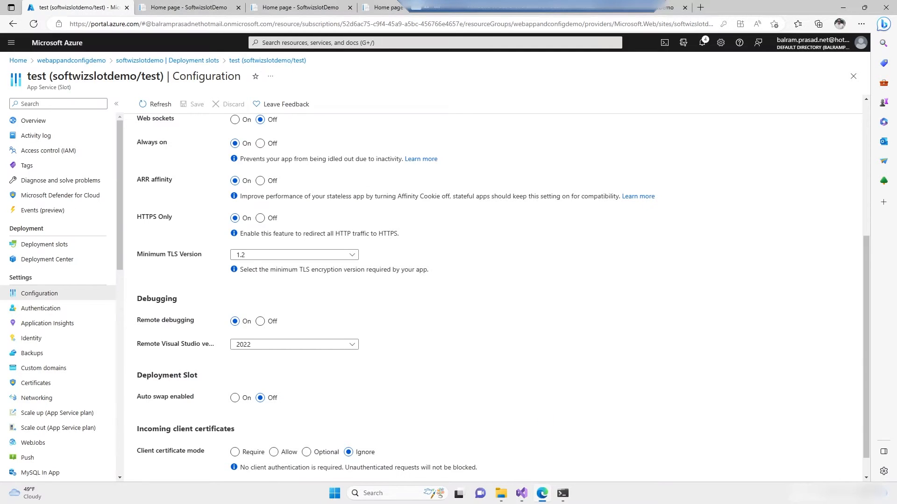
Reload the test site's home page to hit the breakpoint, then stop the debugging session.
{"action": "left_click", "coordinate": [188, 7]}
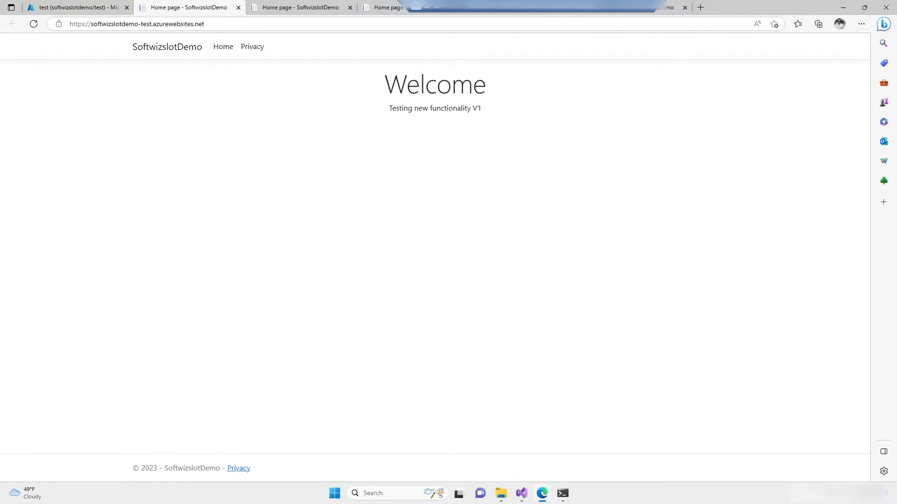
{"action": "left_click", "coordinate": [33, 24]}
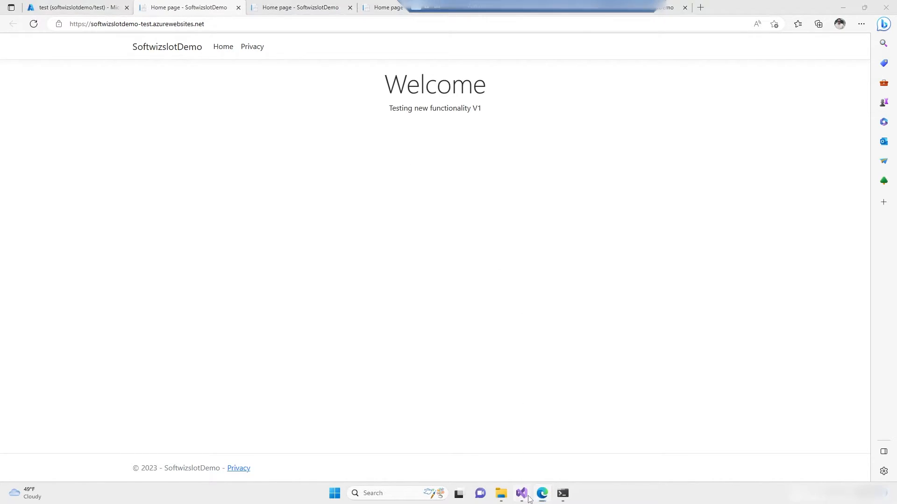
{"action": "left_click", "coordinate": [136, 25]}
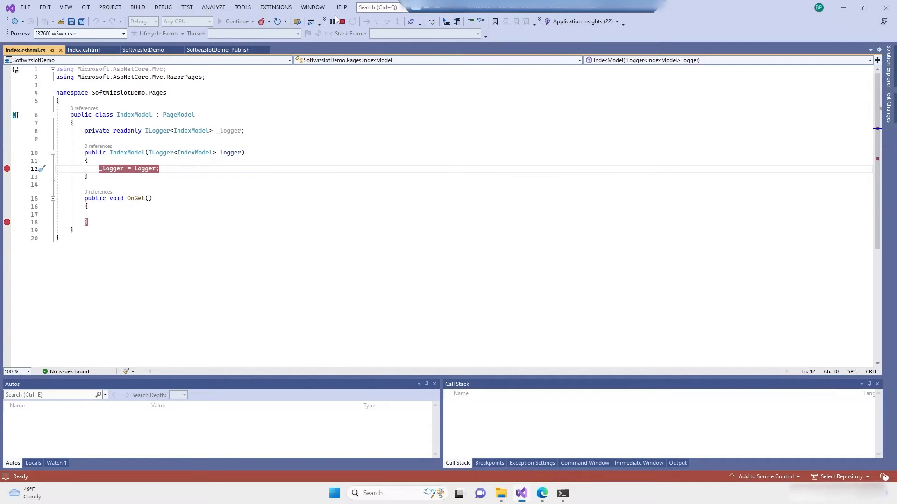
{"action": "left_click", "coordinate": [342, 22]}
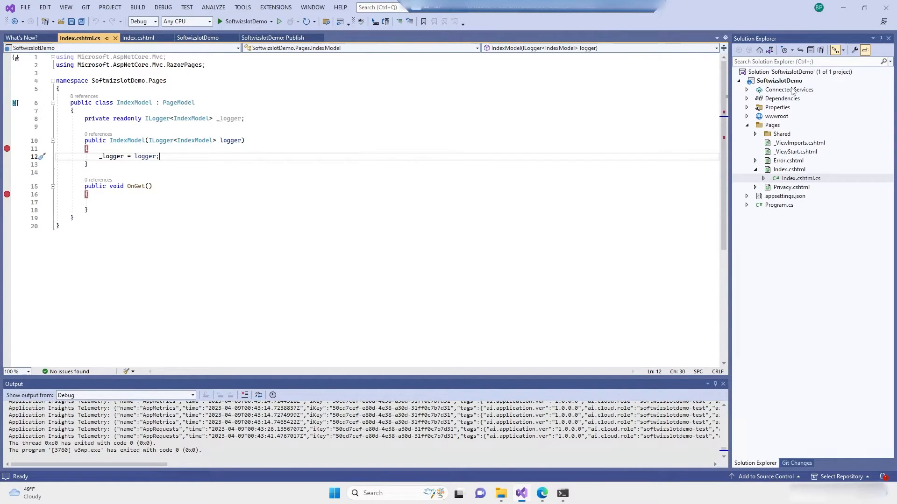
{"action": "right_click", "coordinate": [779, 80]}
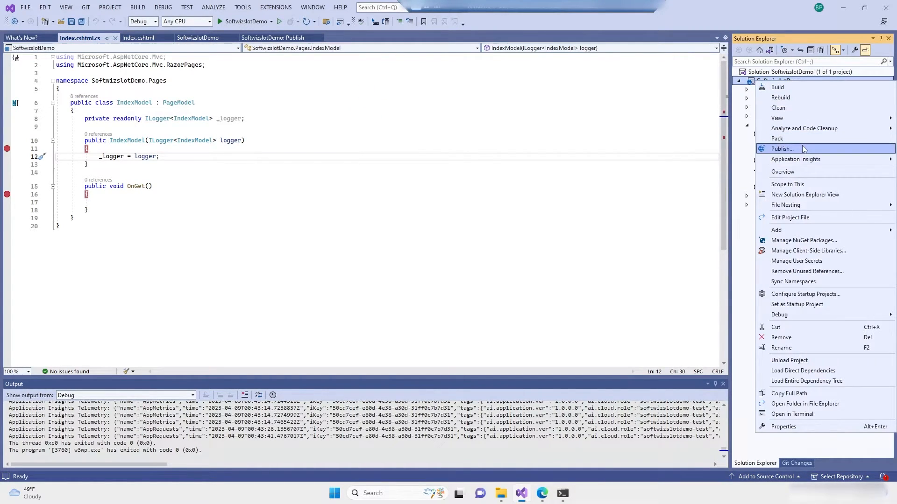
Change the publish profile's build configuration to Debug and save it.
{"action": "left_click", "coordinate": [781, 149]}
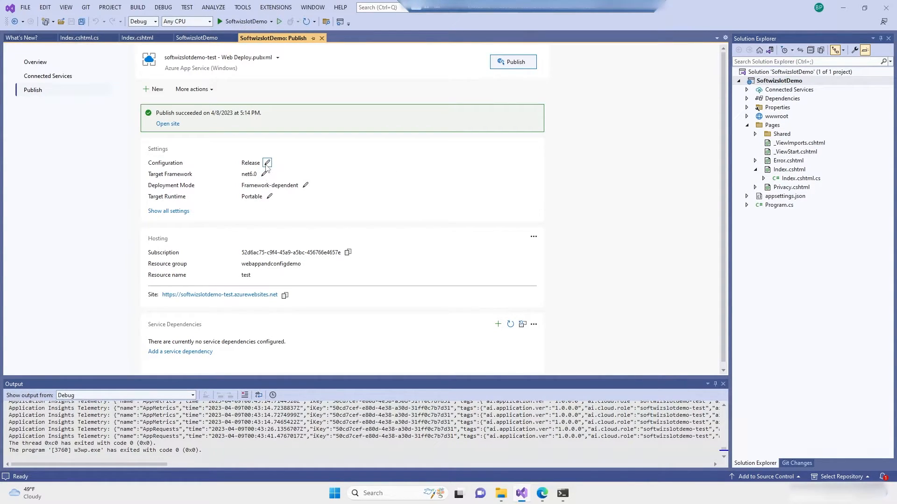
{"action": "left_click", "coordinate": [267, 163]}
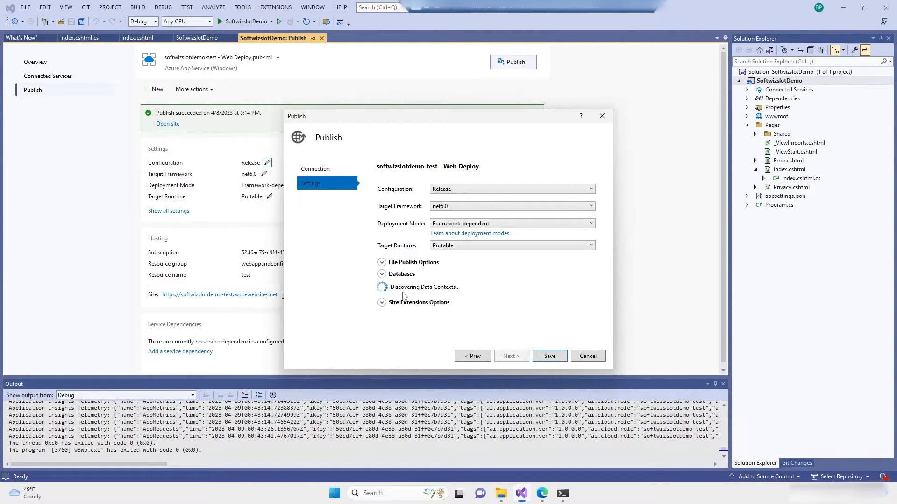
{"action": "left_click", "coordinate": [511, 189]}
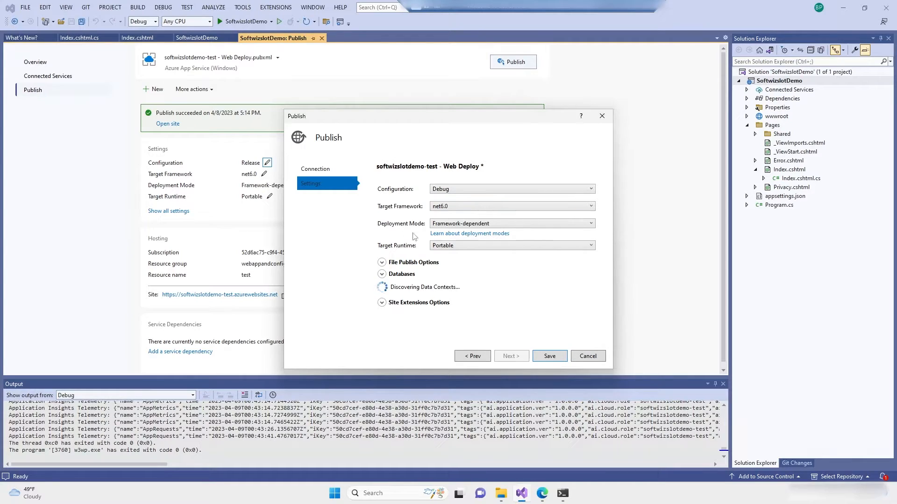
{"action": "mouse_move", "coordinate": [337, 169]}
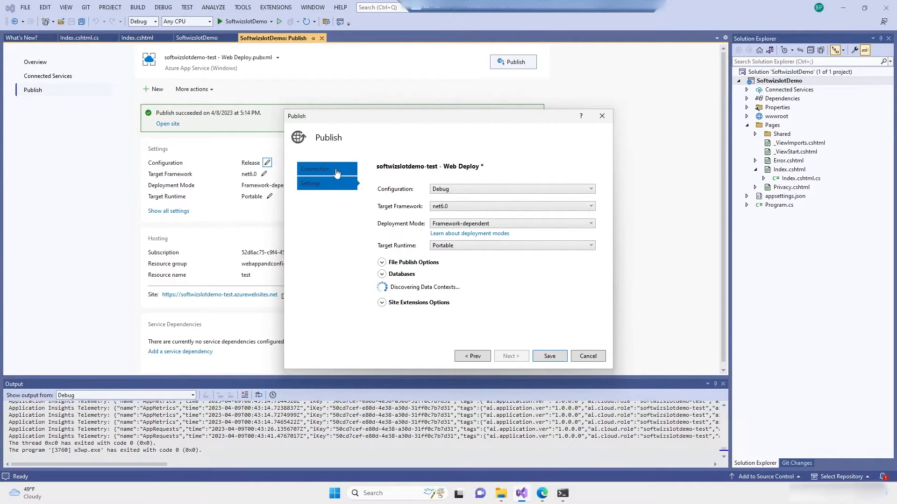
{"action": "left_click", "coordinate": [318, 169]}
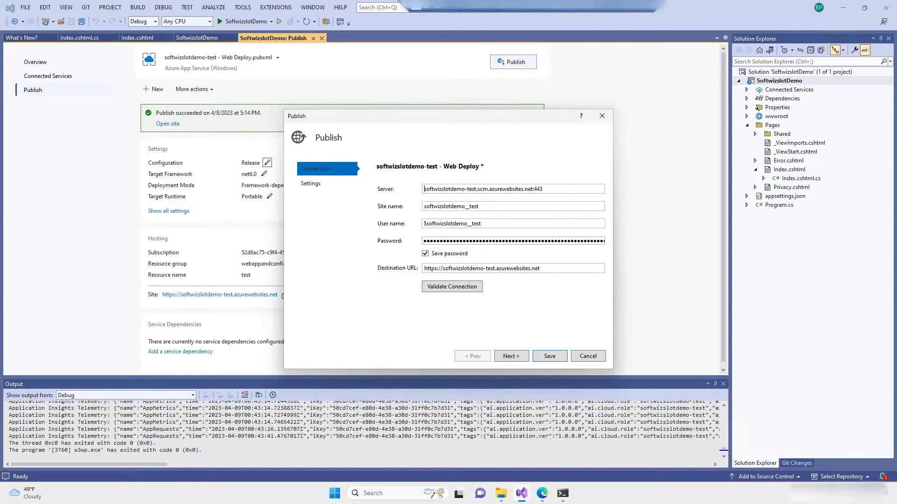
{"action": "left_click", "coordinate": [310, 183]}
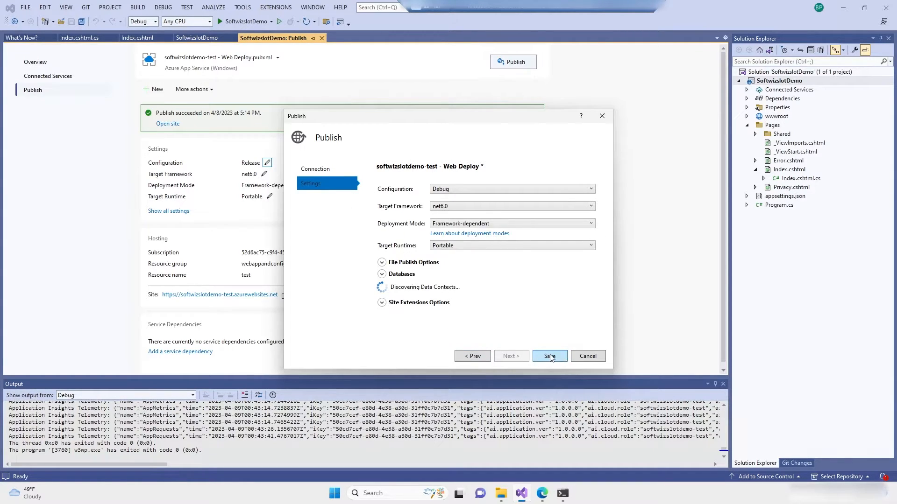
{"action": "left_click", "coordinate": [548, 356]}
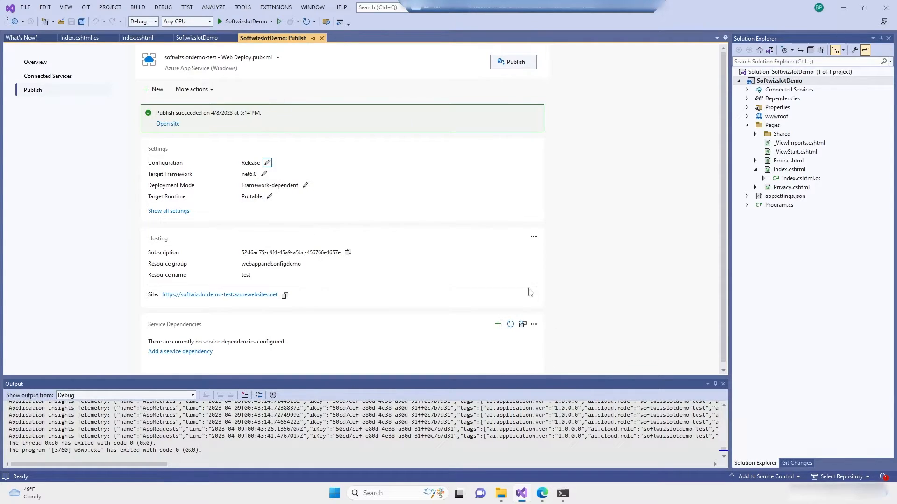
Republish the app to the test site and wait for Publish succeeded.
{"action": "left_click", "coordinate": [513, 62]}
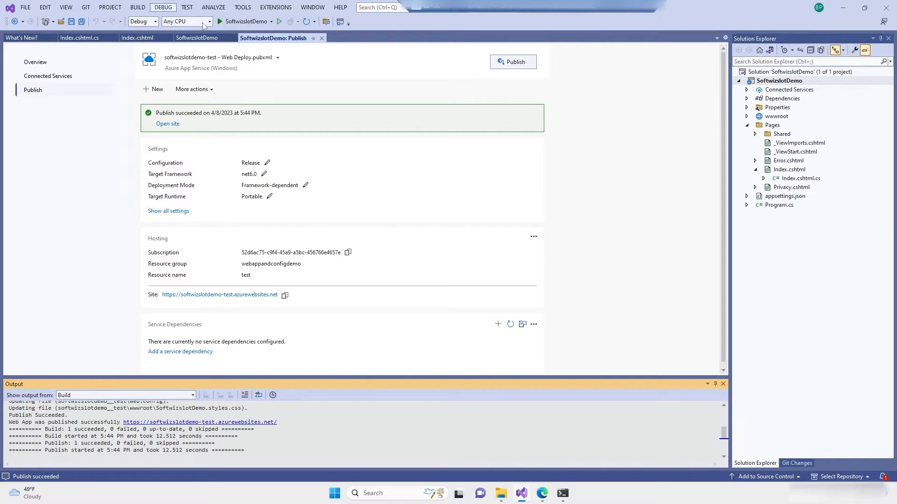
{"action": "left_click", "coordinate": [109, 7]}
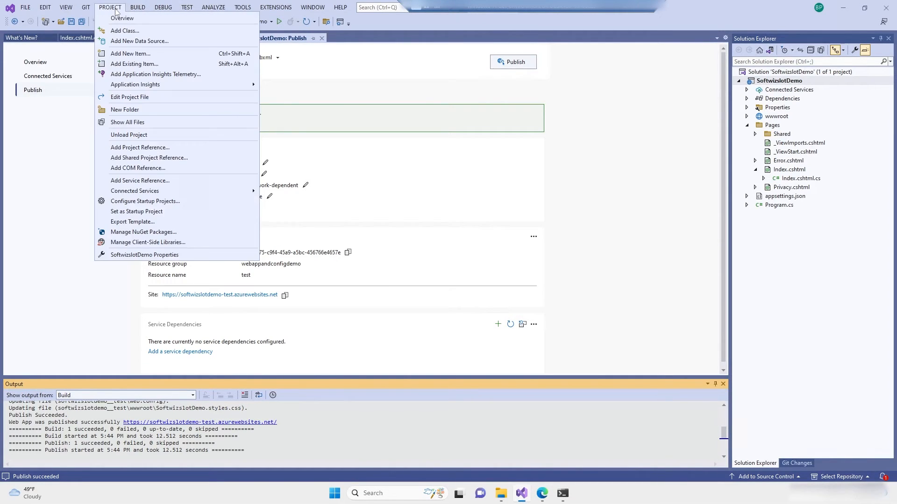
{"action": "left_click", "coordinate": [162, 7]}
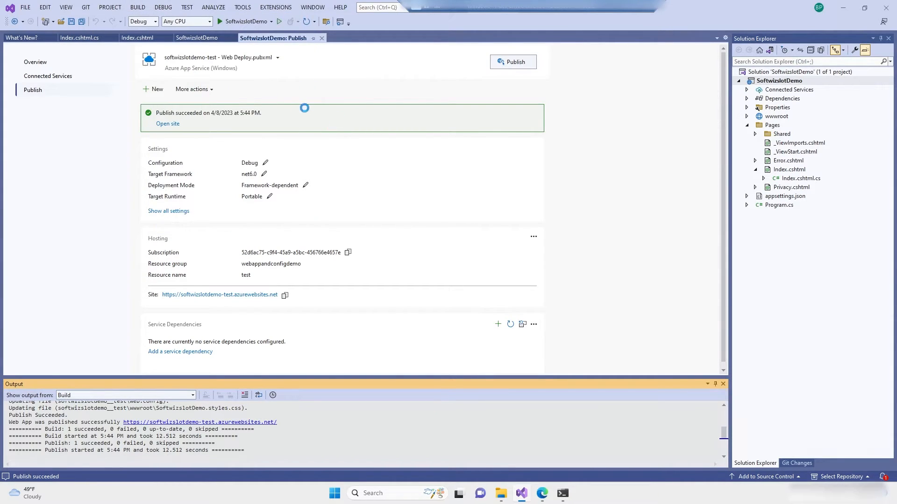
Reattach to the remote w3wp.exe, hit the OnGet breakpoint in Index.cshtml.cs, then continue and stop debugging.
{"action": "left_click", "coordinate": [512, 61]}
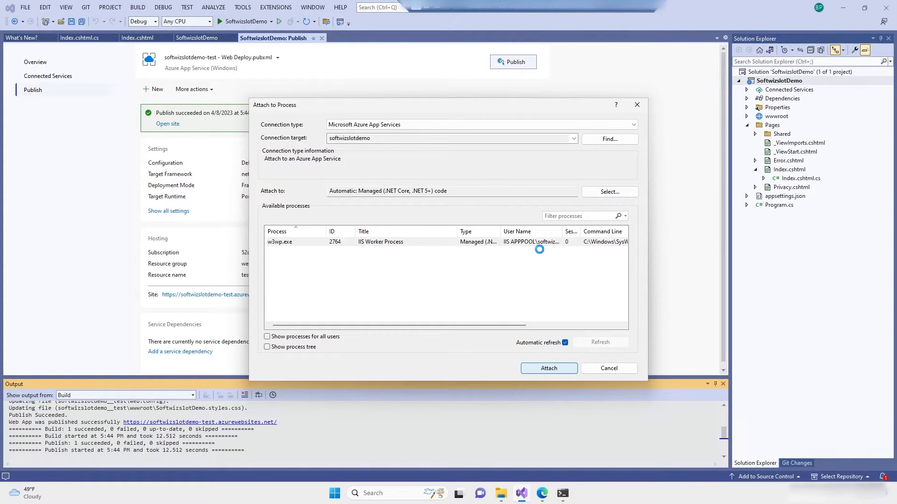
{"action": "left_click", "coordinate": [548, 369]}
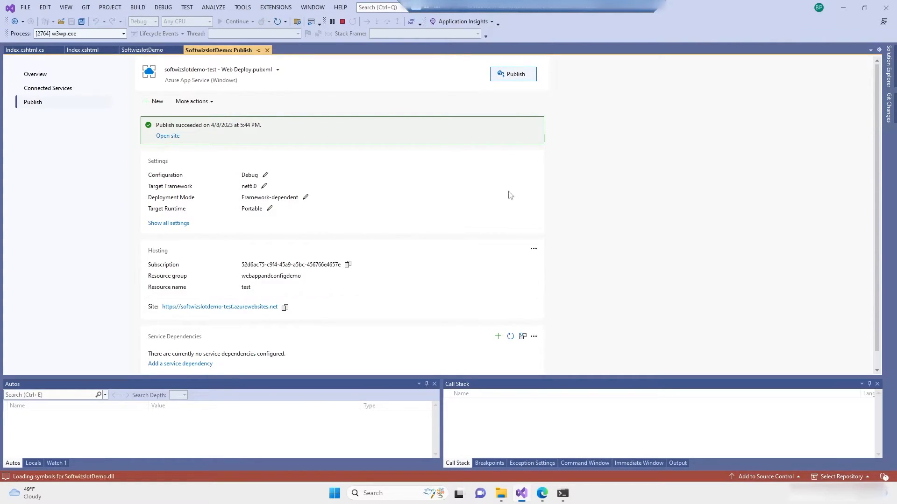
{"action": "left_click", "coordinate": [25, 50]}
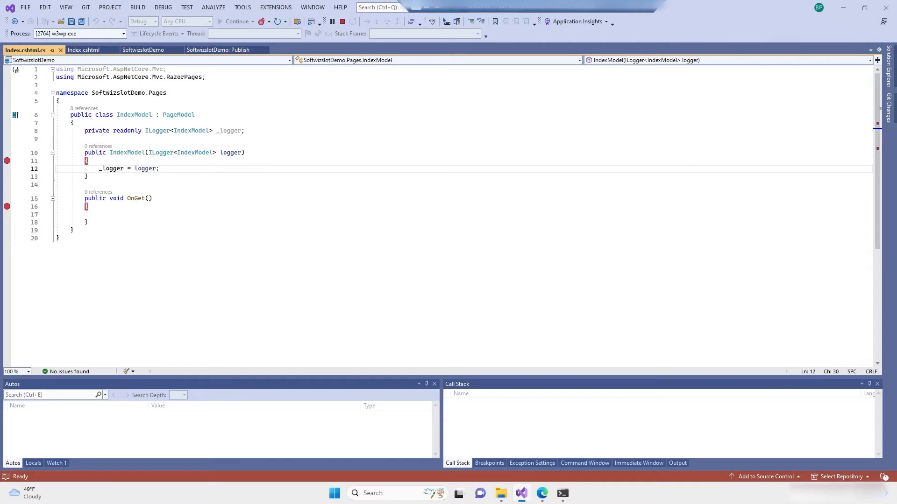
{"action": "mouse_move", "coordinate": [540, 493]}
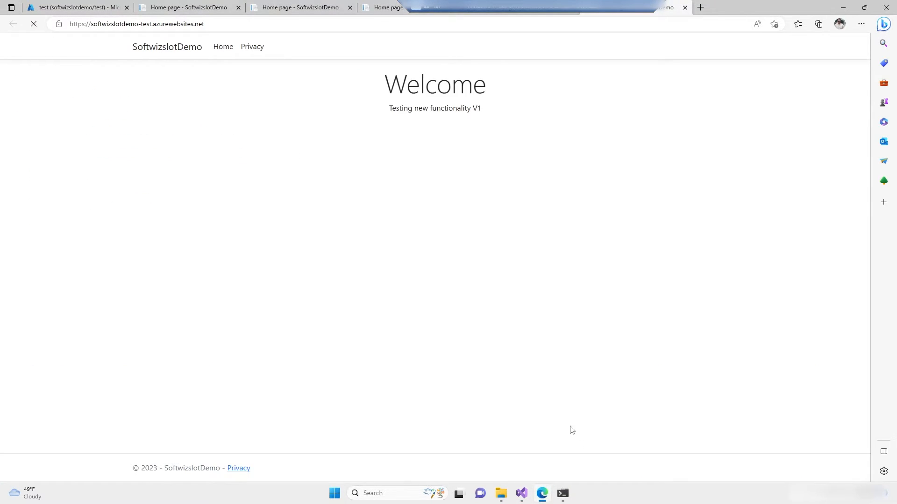
{"action": "mouse_move", "coordinate": [521, 494]}
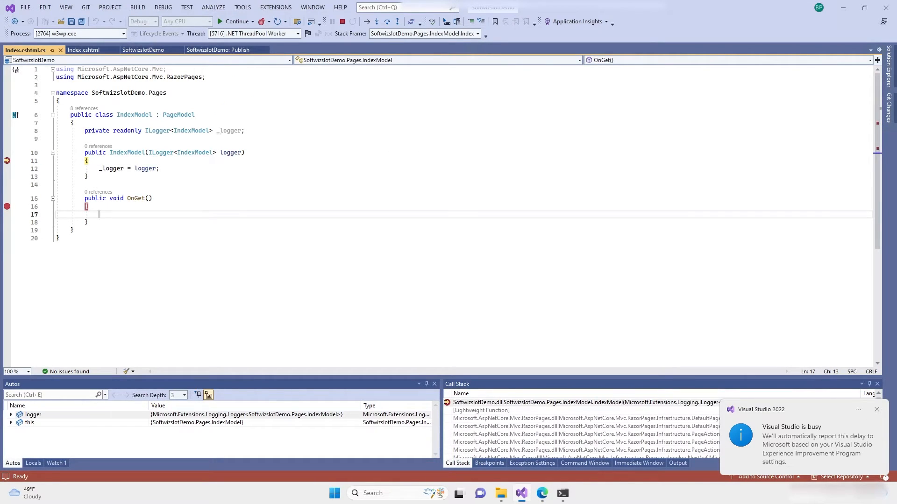
{"action": "left_click", "coordinate": [234, 21]}
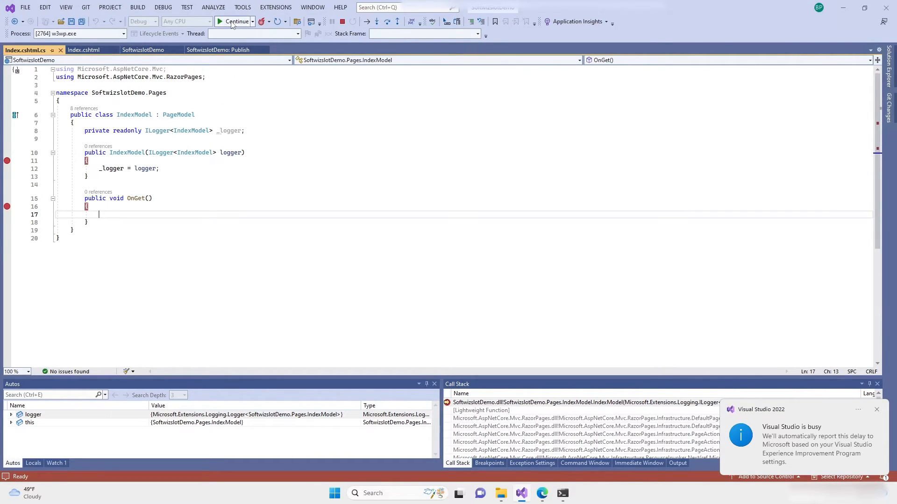
{"action": "left_click", "coordinate": [233, 21]}
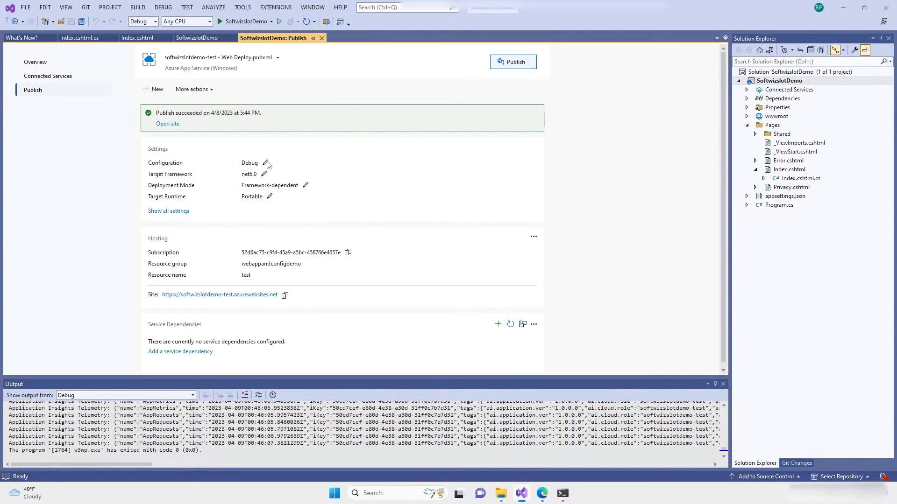
Switch the publish configuration back to Release, save and republish to the test site.
{"action": "left_click", "coordinate": [266, 164]}
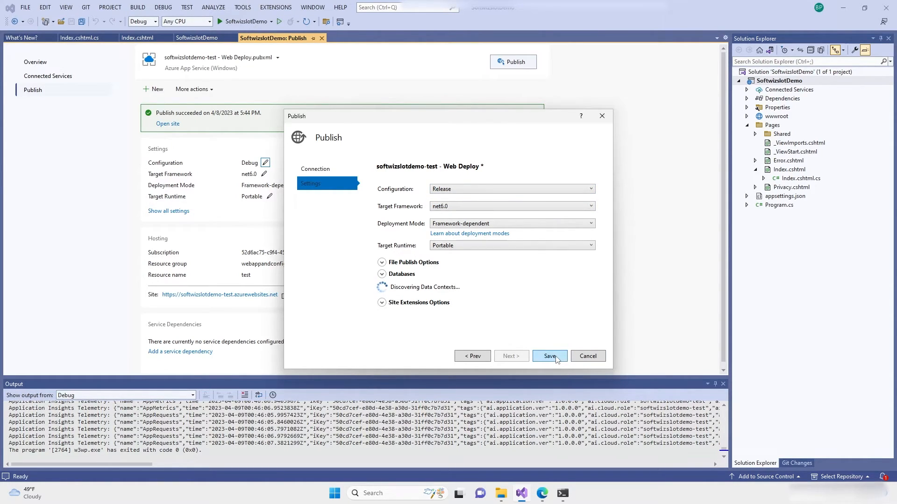
{"action": "left_click", "coordinate": [548, 356]}
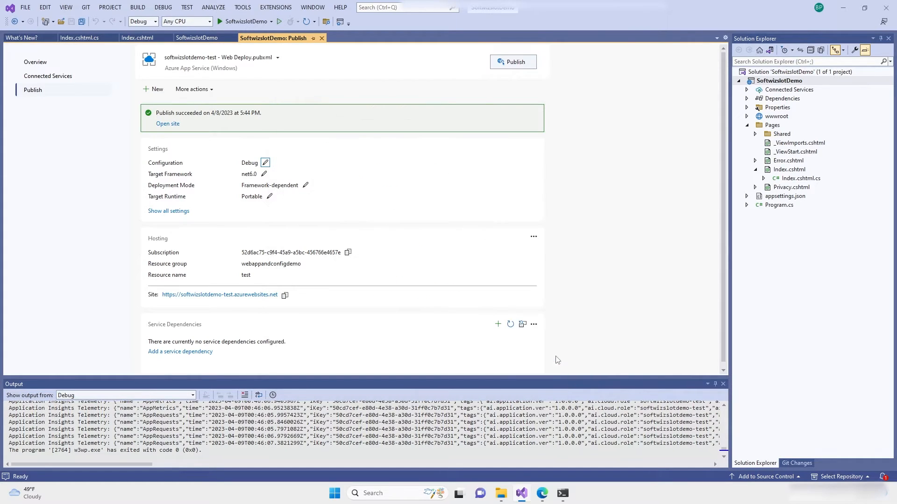
{"action": "left_click", "coordinate": [513, 62]}
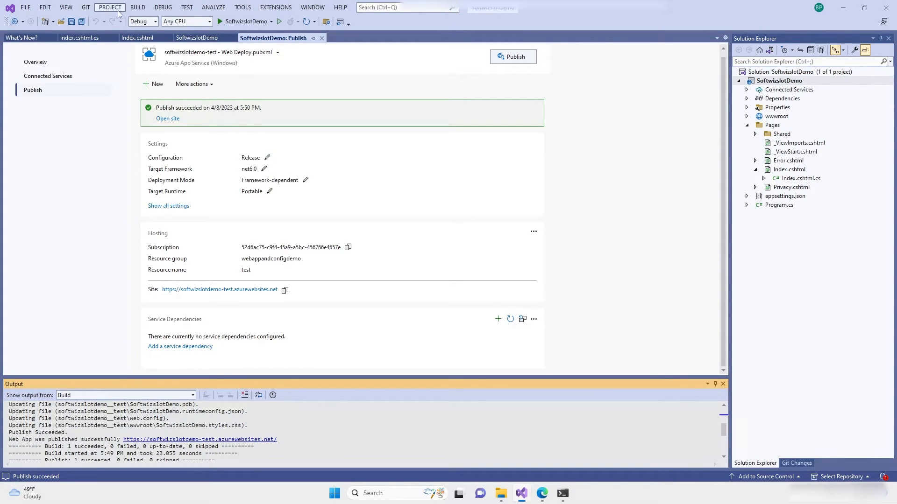
Attach the debugger to the remote w3wp.exe worker process again.
{"action": "left_click", "coordinate": [163, 6]}
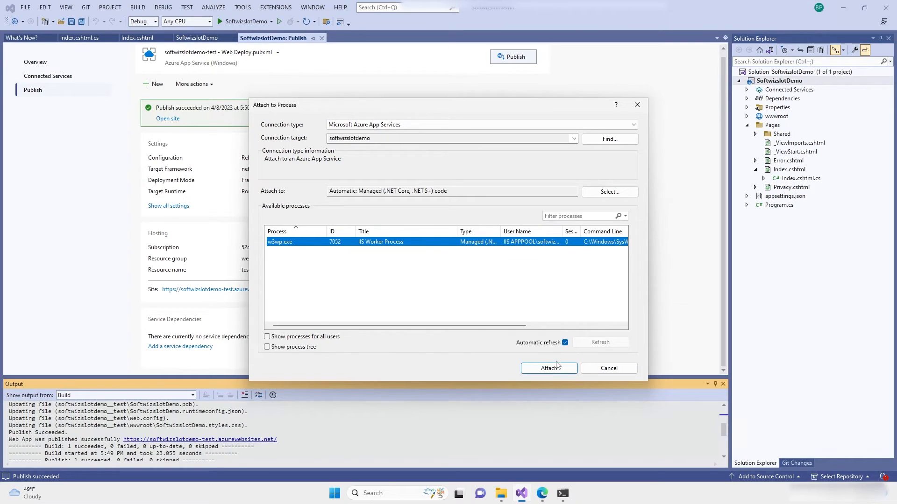
{"action": "left_click", "coordinate": [549, 368]}
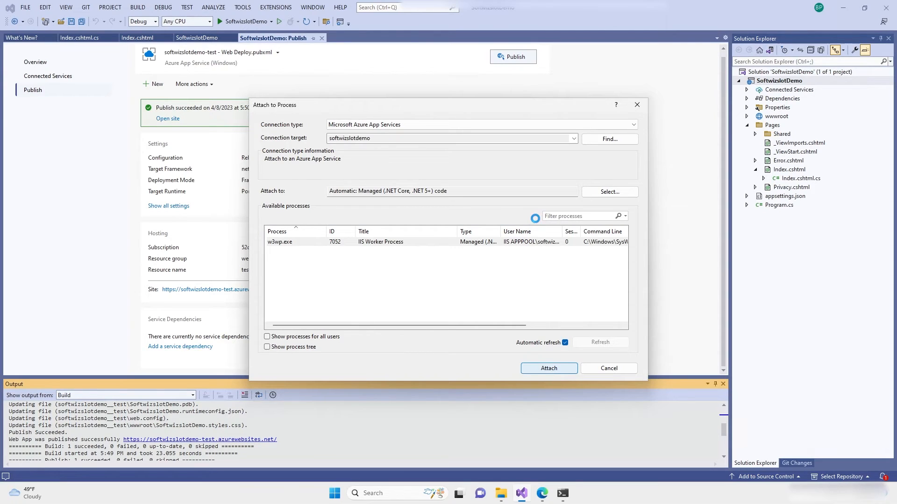
{"action": "left_click", "coordinate": [547, 368]}
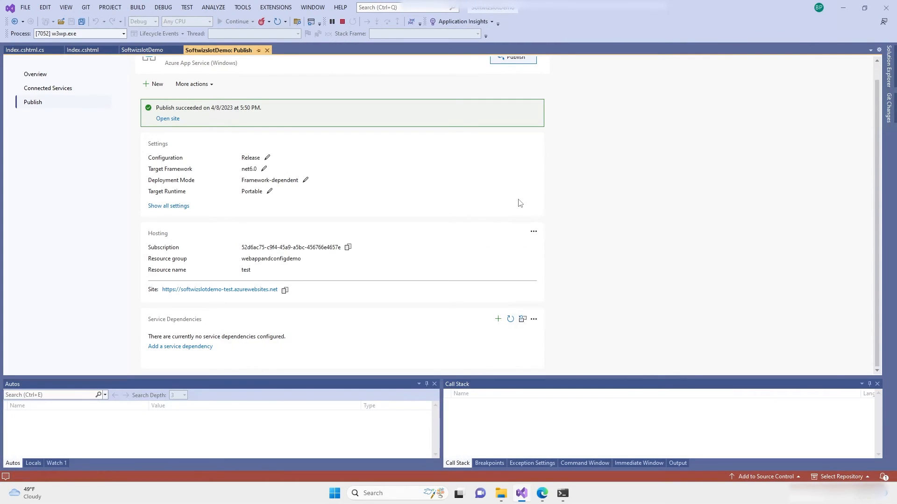
Open Index.cshtml.cs and continue execution once the OnGet breakpoint is hit after the reload.
{"action": "left_click", "coordinate": [24, 50]}
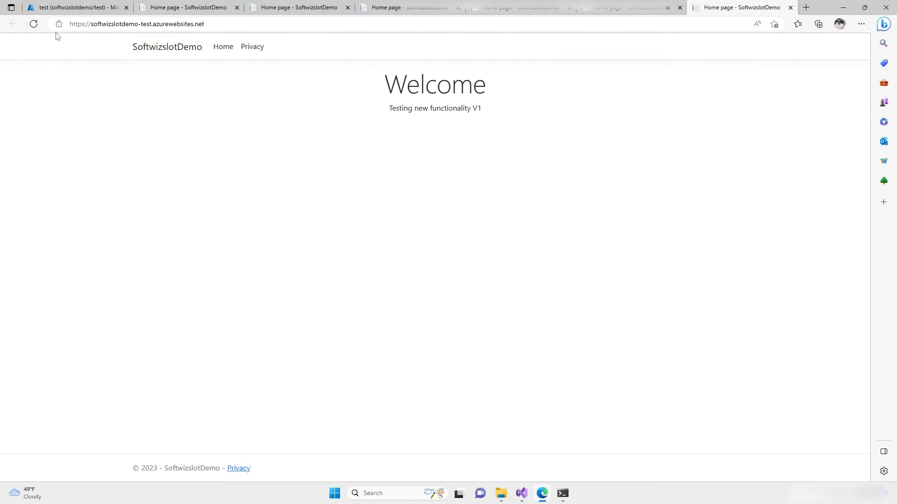
{"action": "mouse_move", "coordinate": [708, 148]}
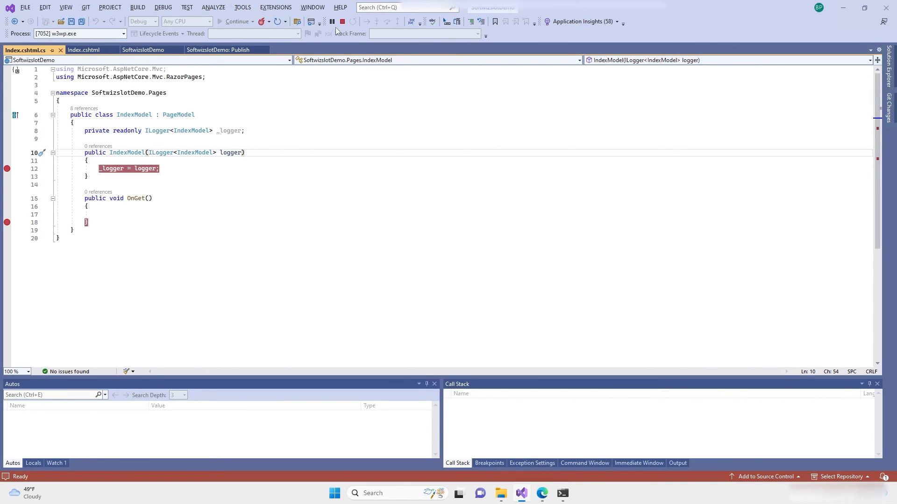
{"action": "left_click", "coordinate": [342, 21]}
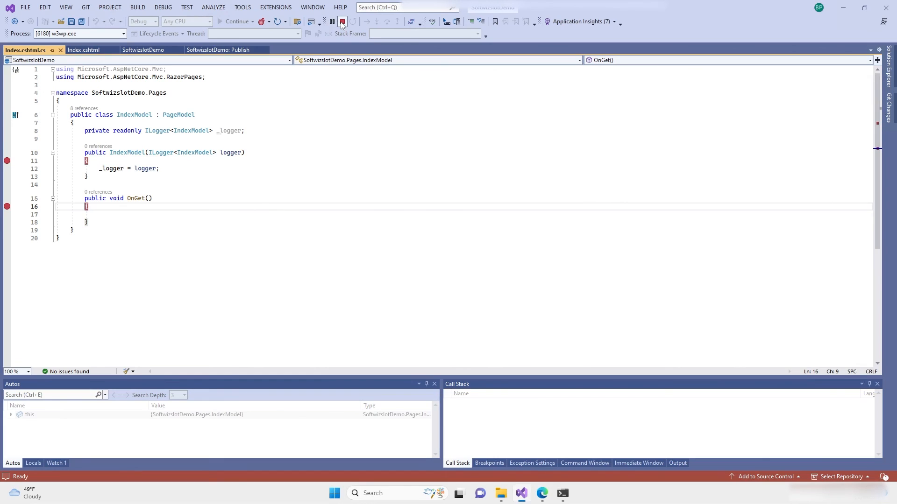
{"action": "mouse_move", "coordinate": [342, 22]}
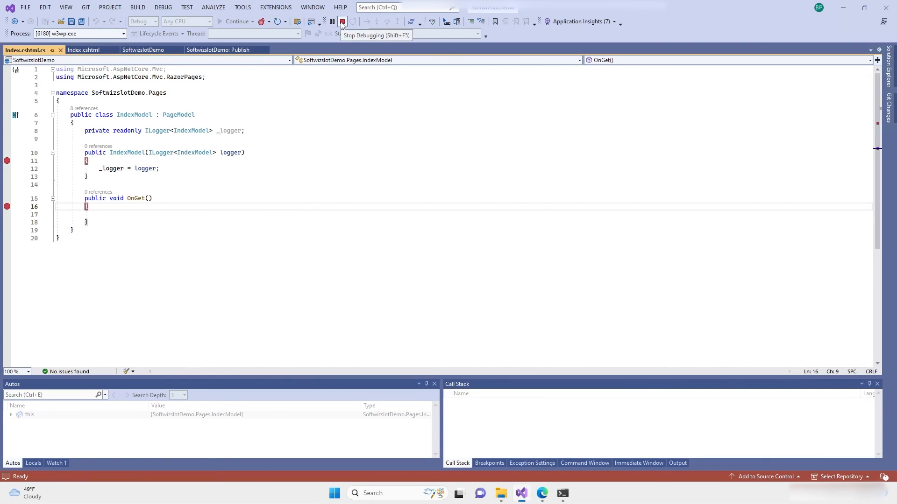